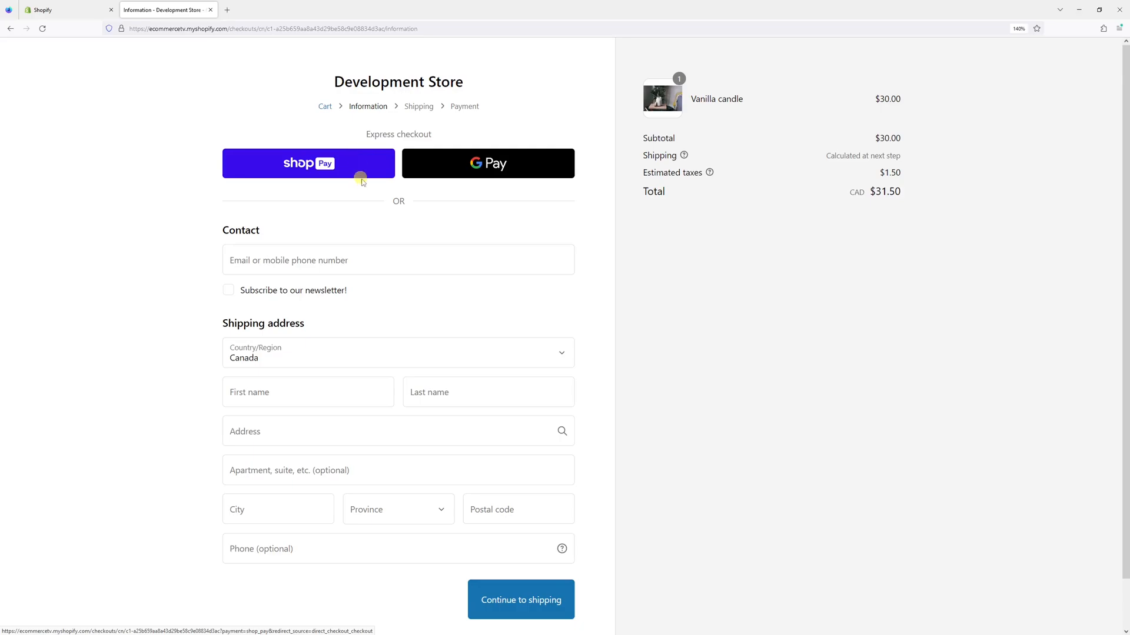
mouse_move(422, 219)
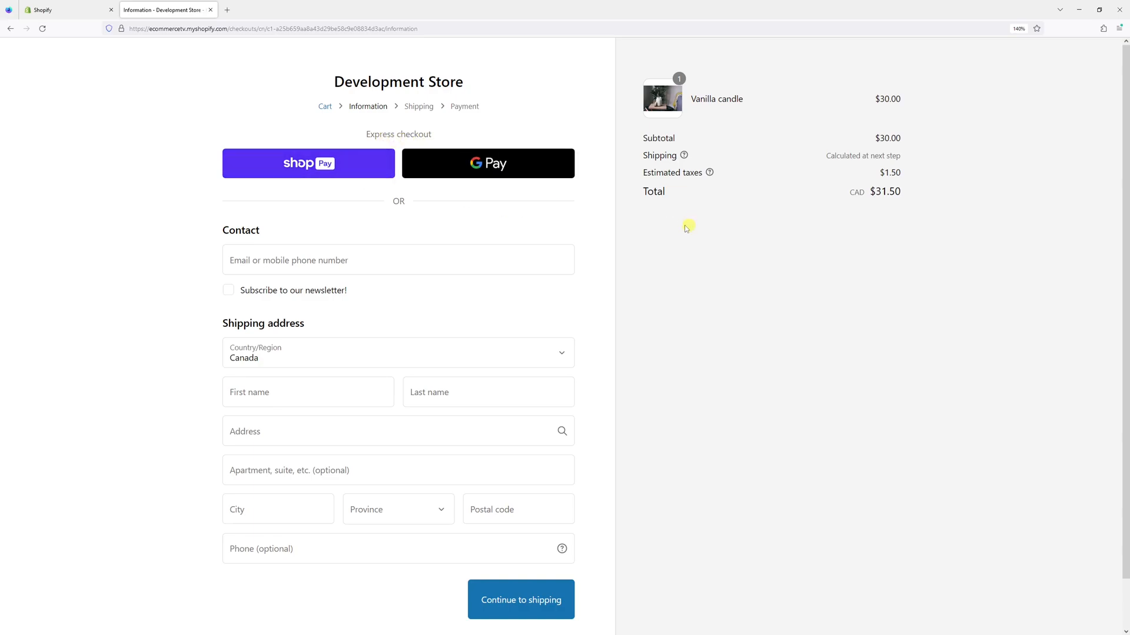
mouse_move(746, 202)
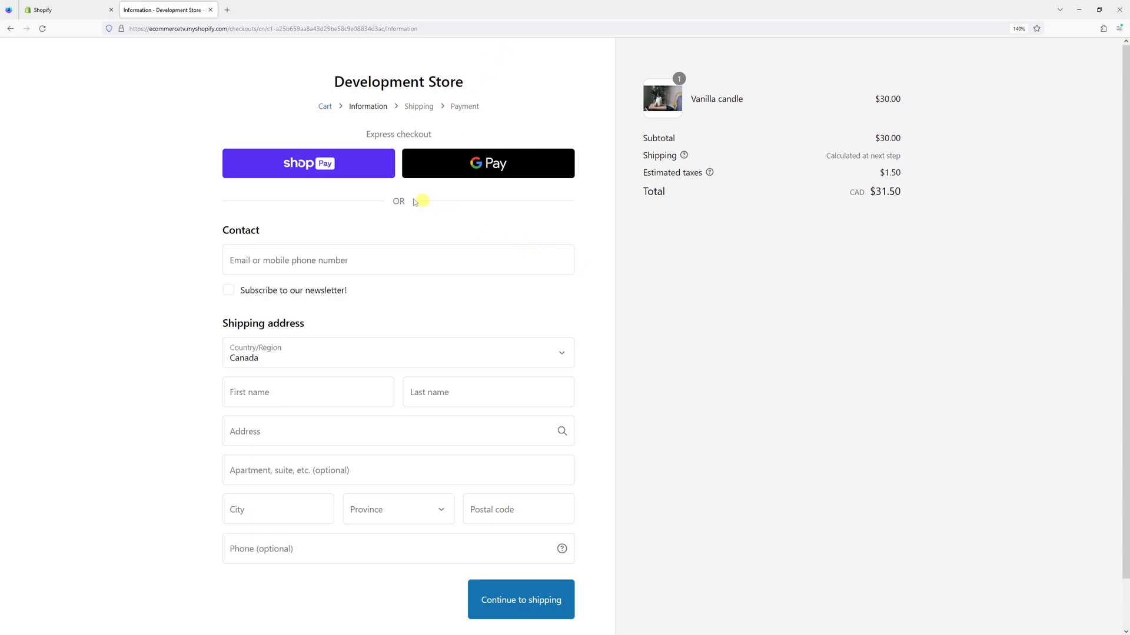
mouse_move(400, 165)
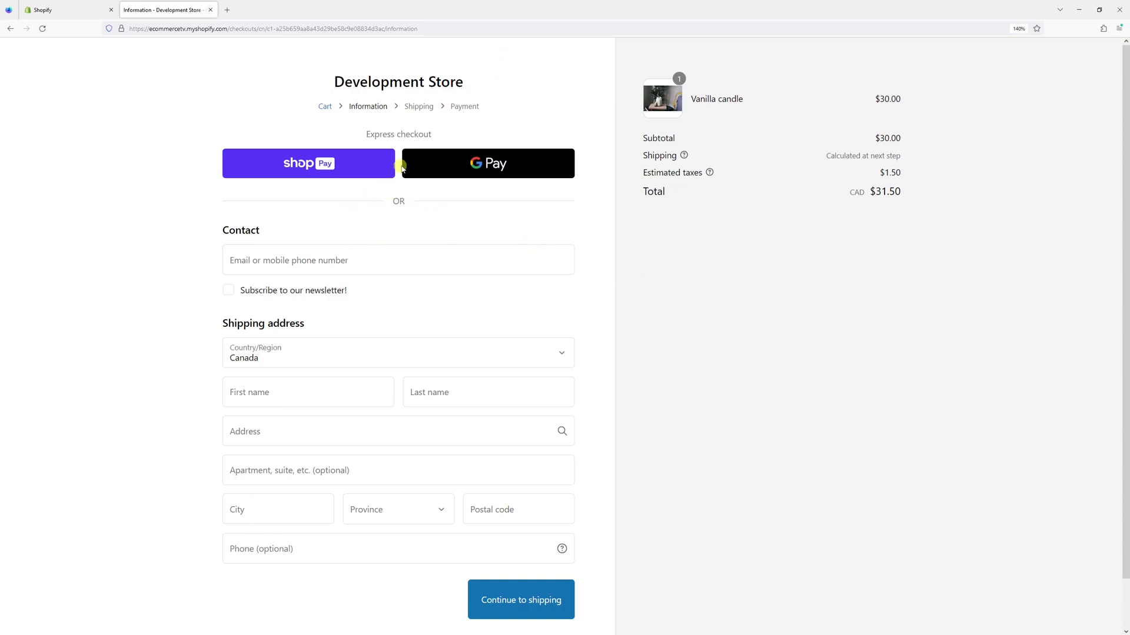
mouse_move(362, 199)
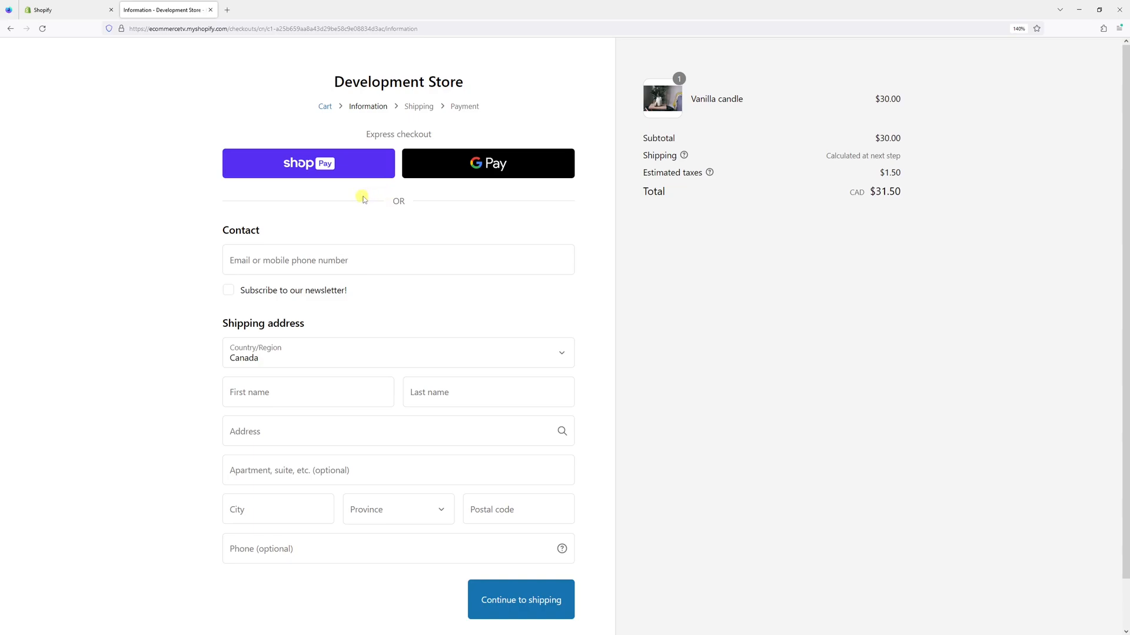
mouse_move(375, 180)
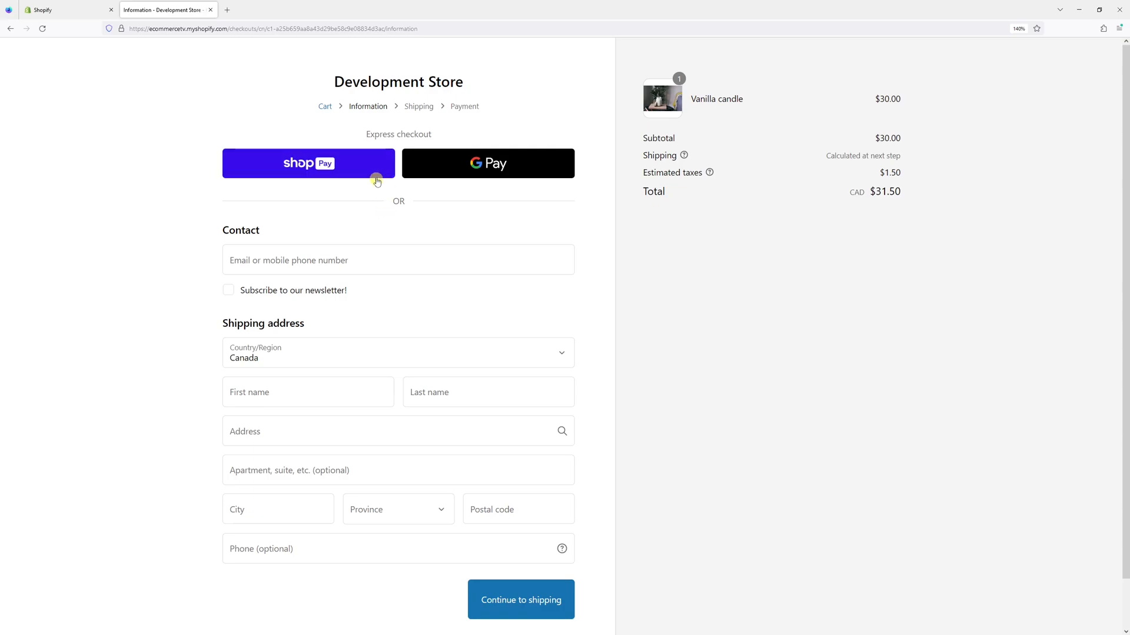
Step: Reach the Themes page and show the current Dawn theme's more-actions menu
click(58, 9)
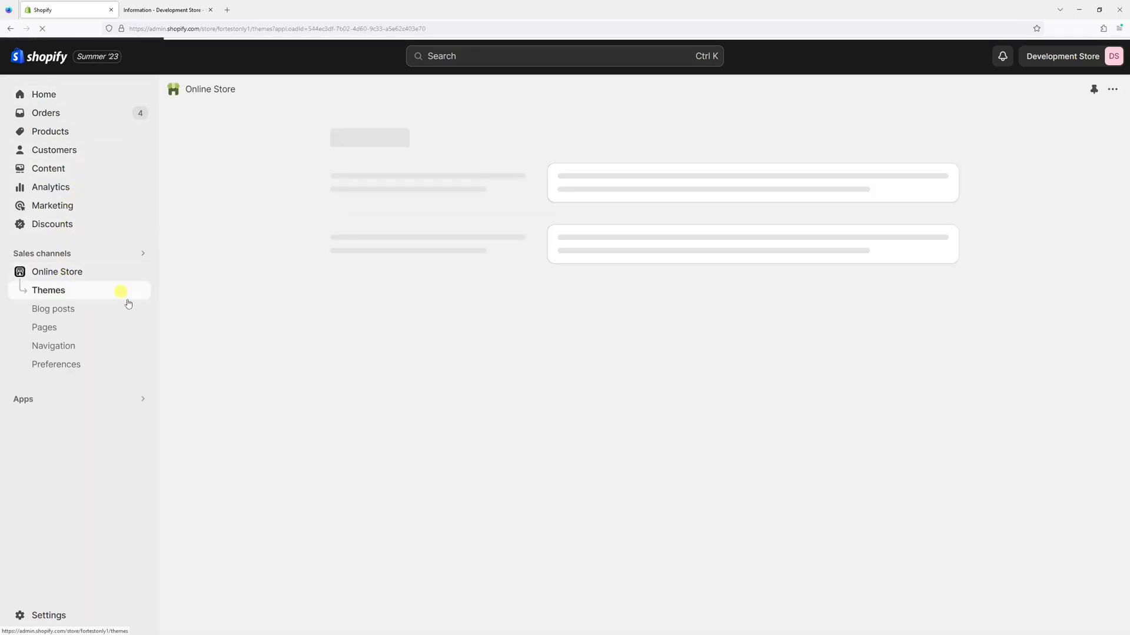
click(48, 289)
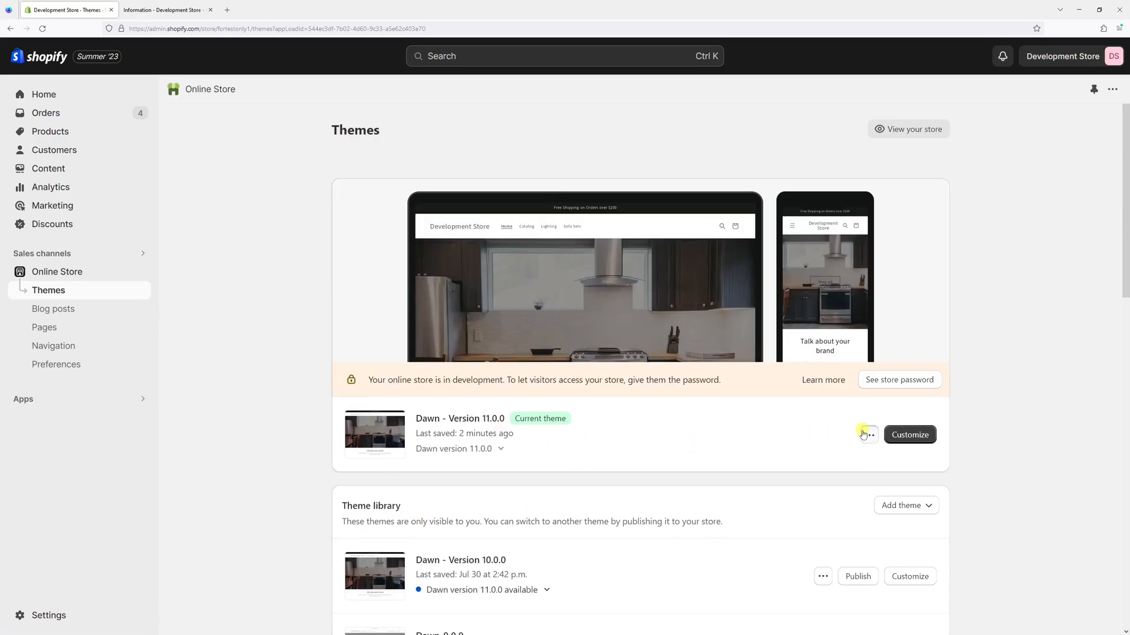
click(868, 434)
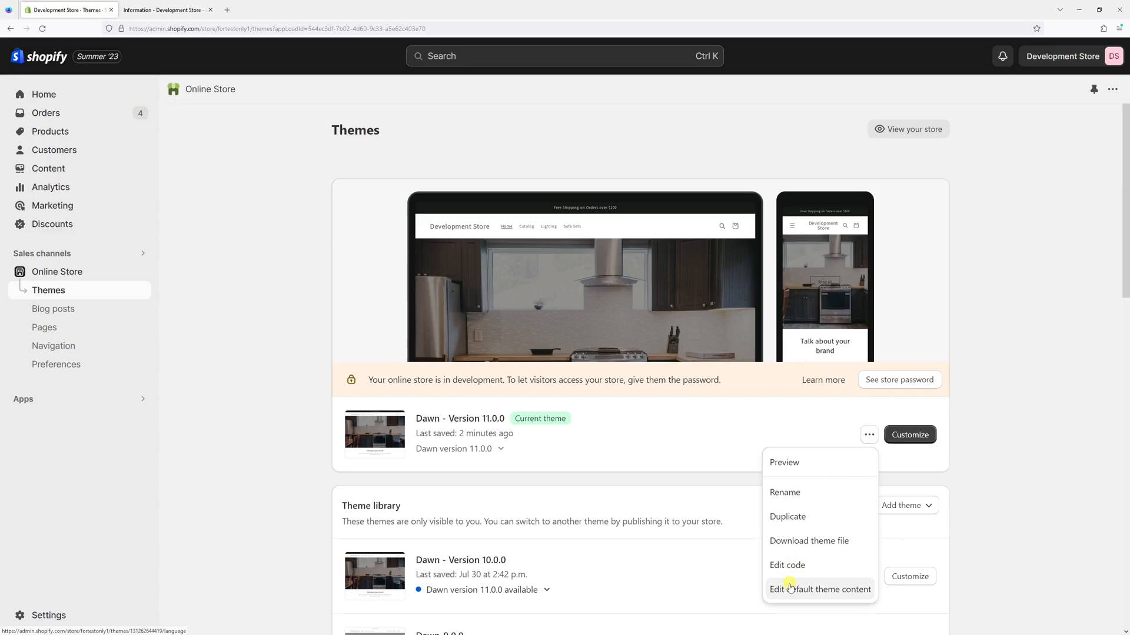
Step: Edit the default theme content and filter its texts by 'alte'
click(820, 589)
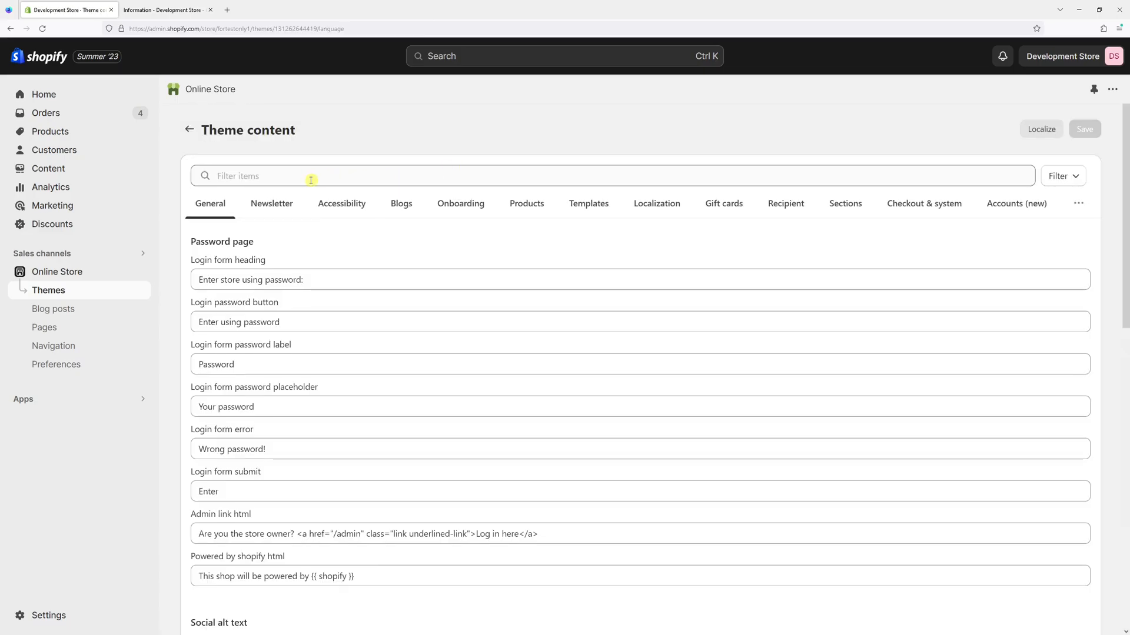
text(alternative)
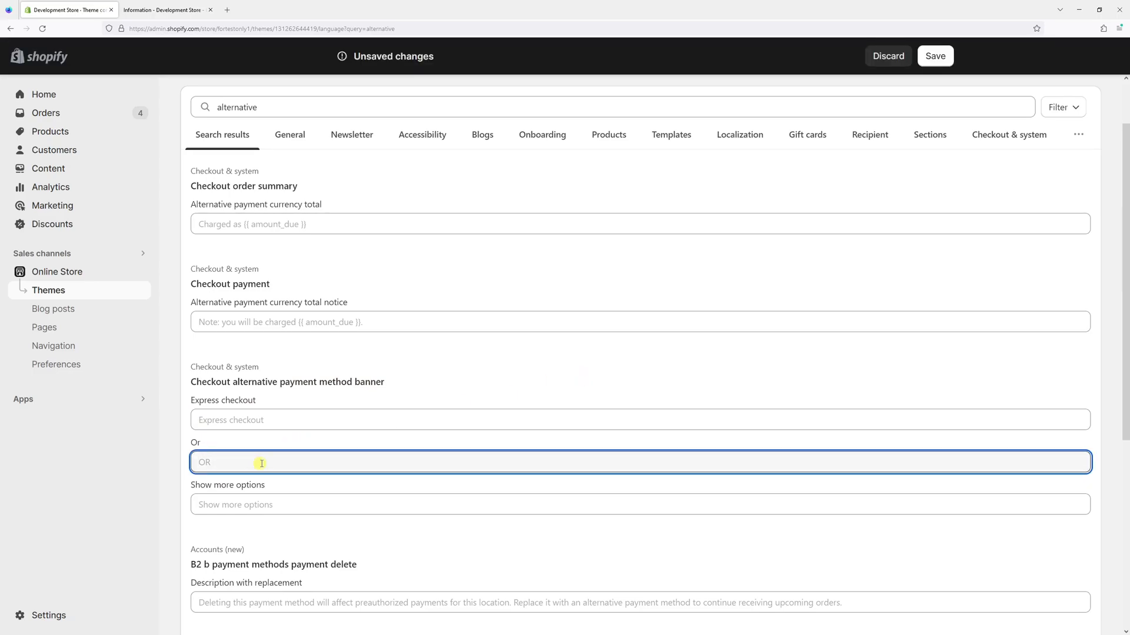
Step: Replace the checkout banner's Or text with 'If you wish to pay via credit card, continue through the checkout'
text(If you wish to pay)
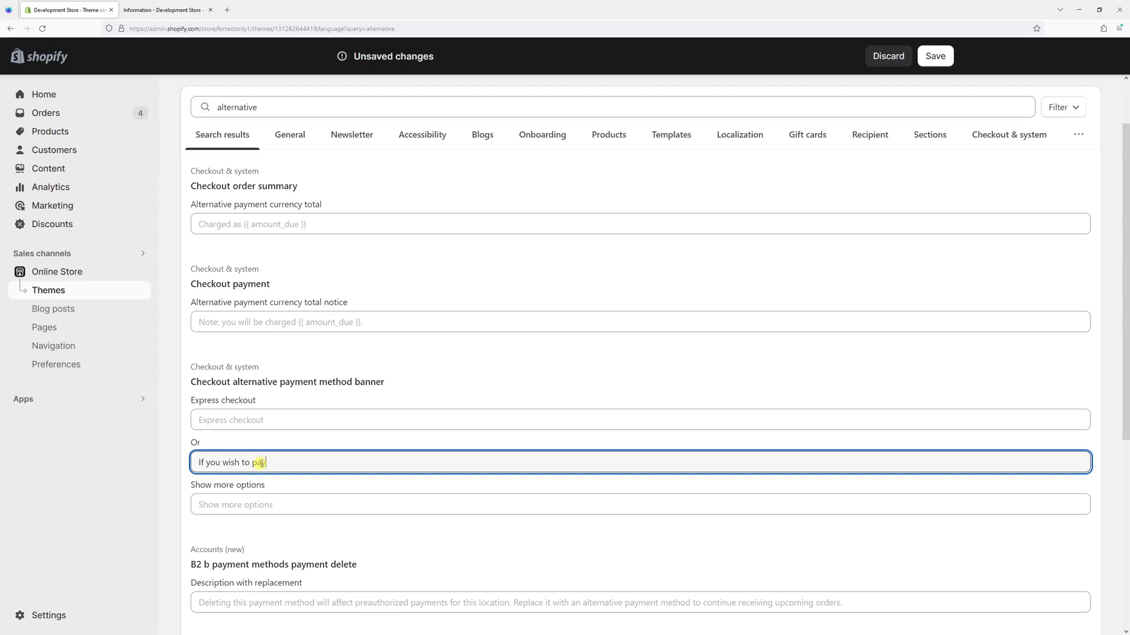
text(via credti card,)
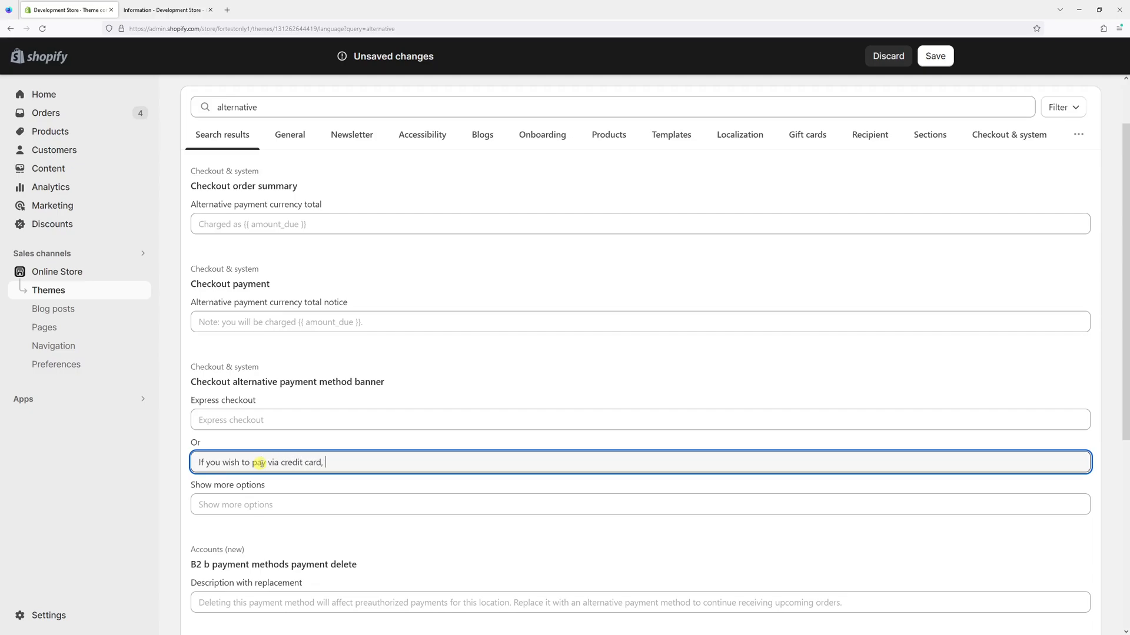
text(conti)
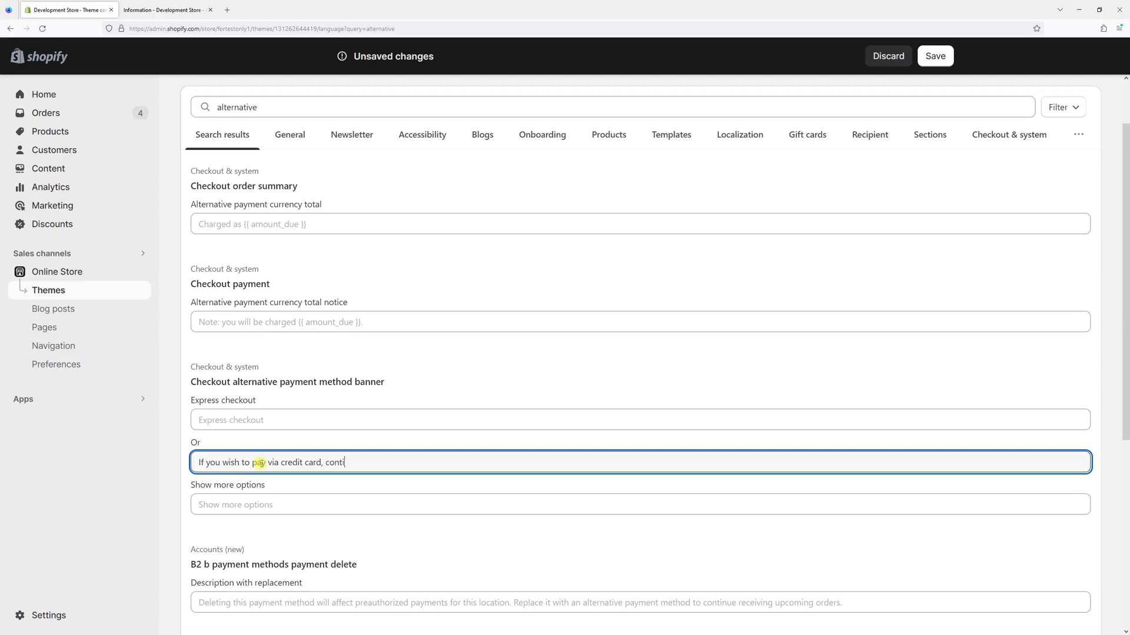
text(nue through)
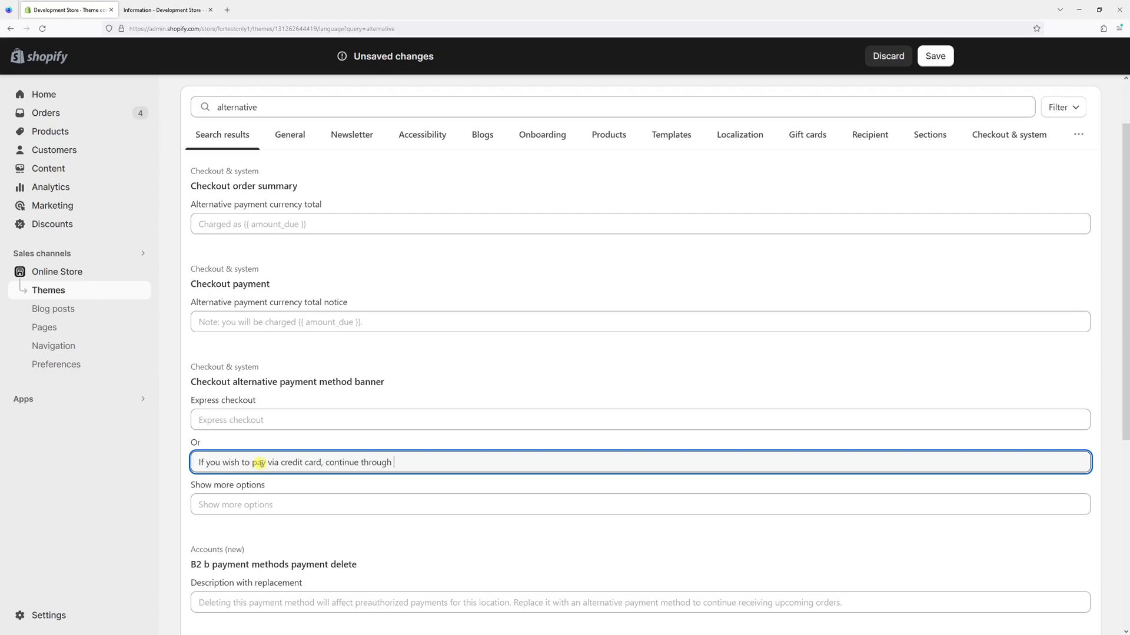
text(the checkout)
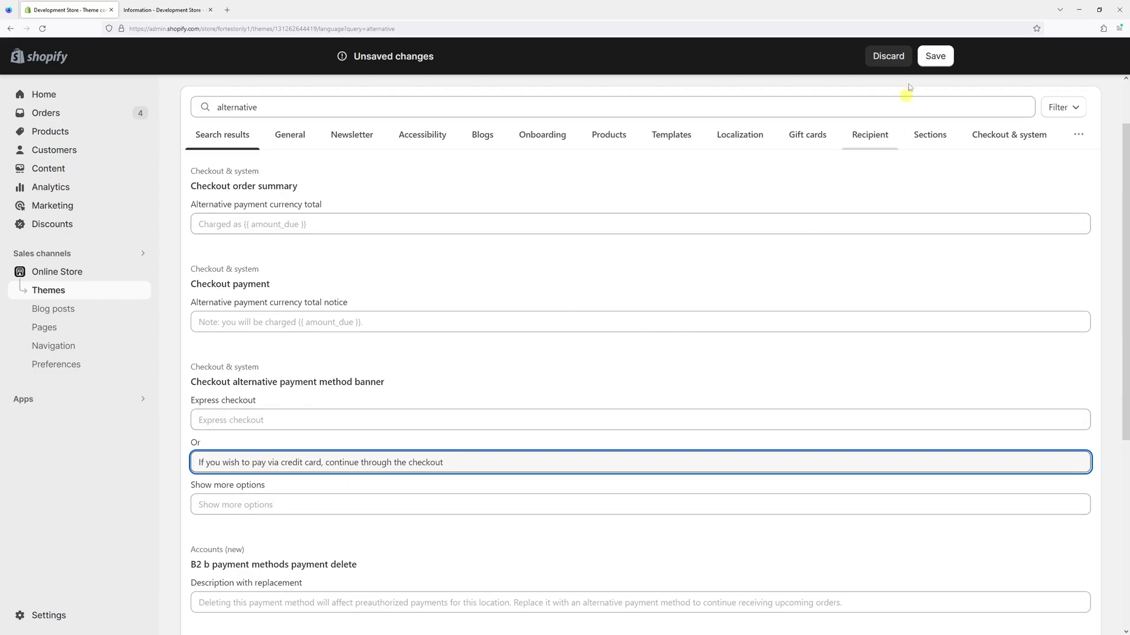
Step: Save the theme content change and return to the checkout browser tab
click(935, 57)
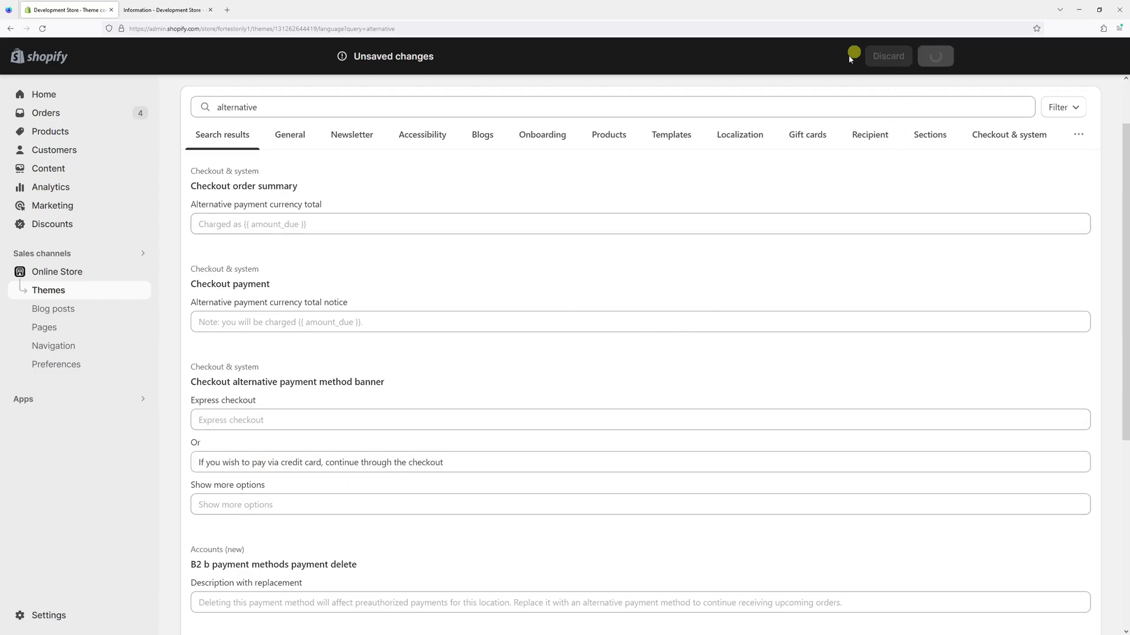
click(934, 57)
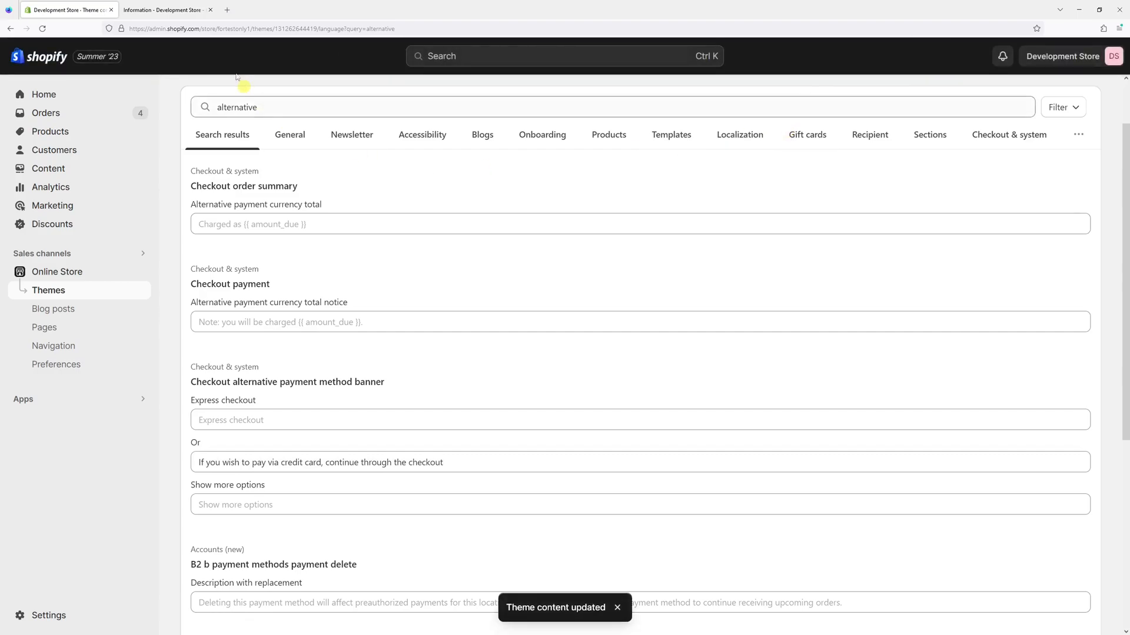
click(162, 10)
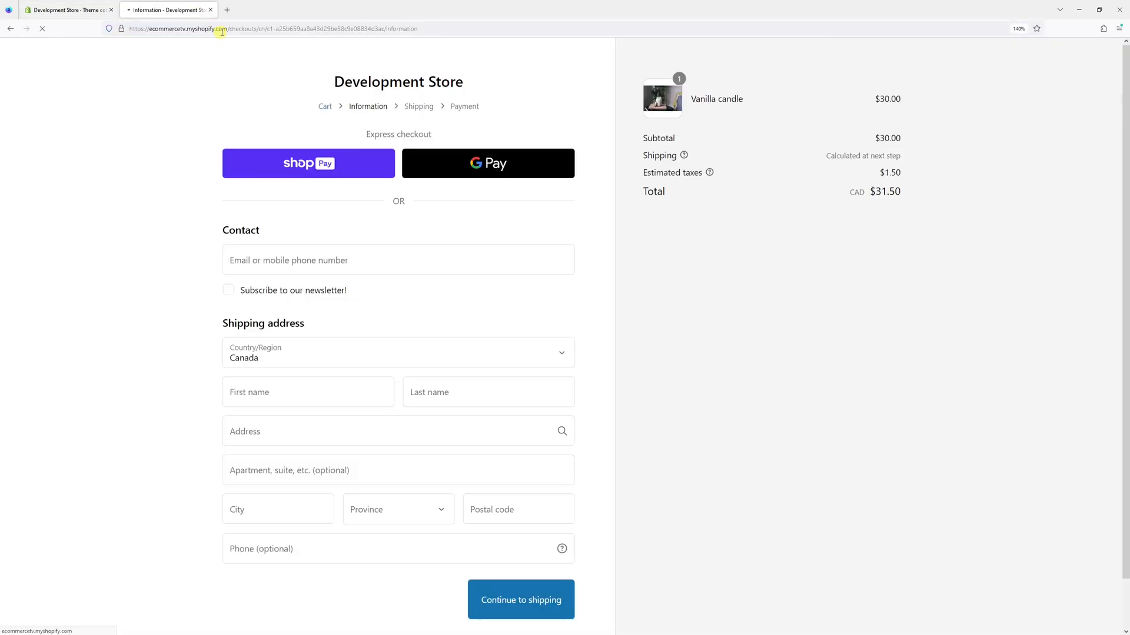
Step: Reload the checkout so the divider shows the new credit-card instruction
click(397, 260)
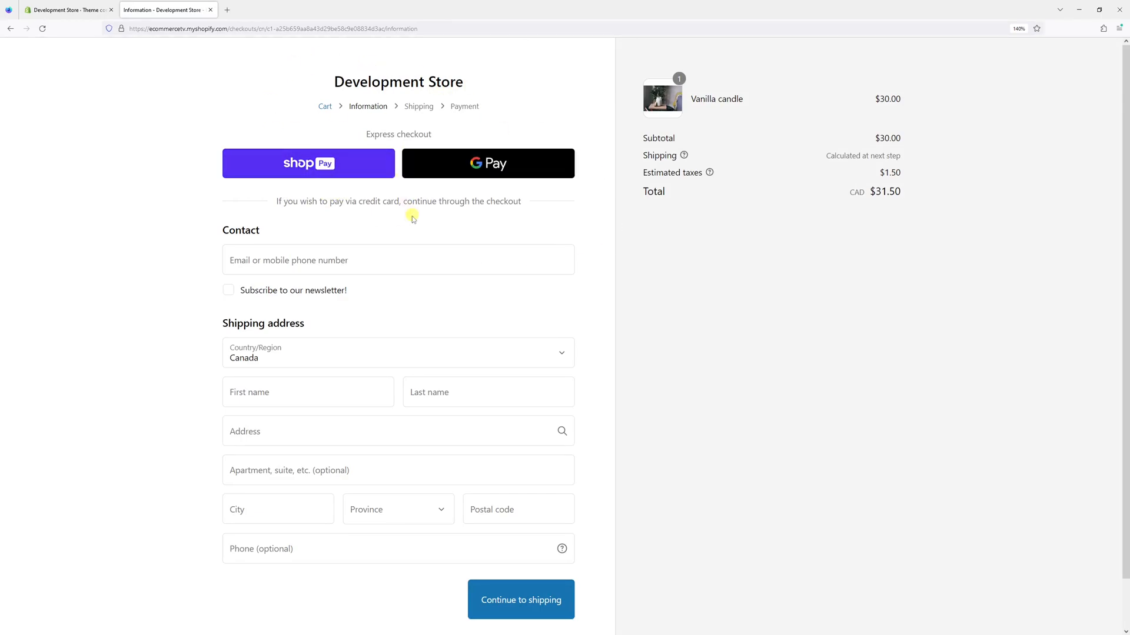
mouse_move(395, 377)
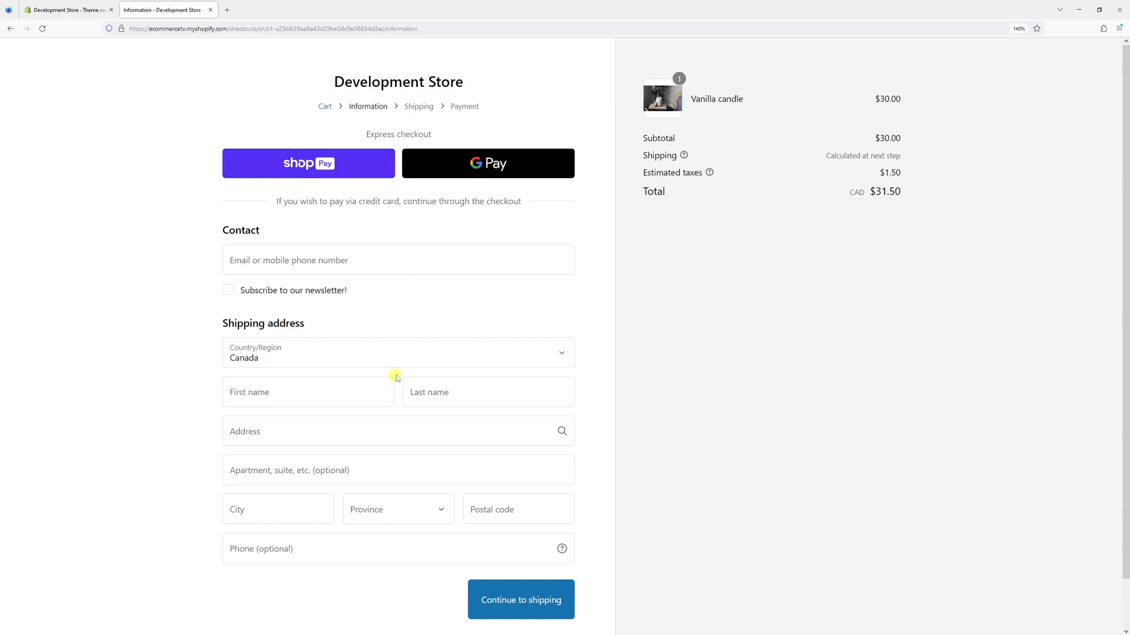